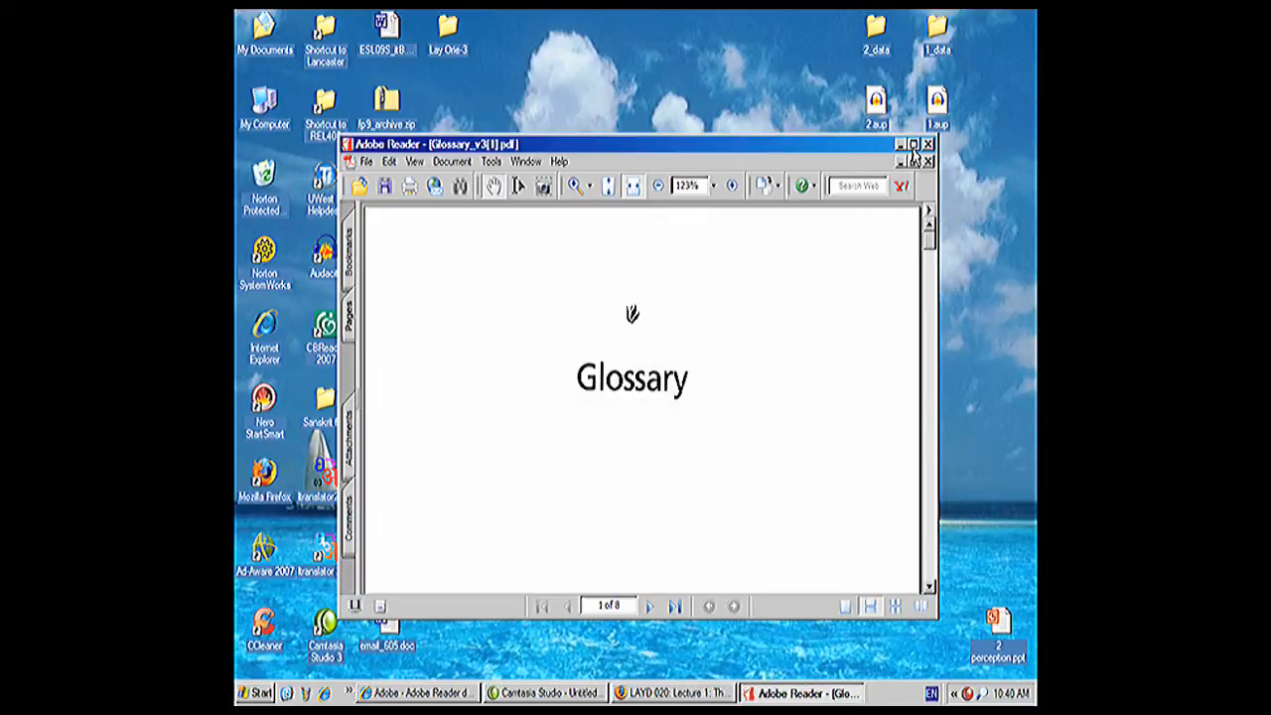
{"action": "mouse_move", "coordinate": [914, 161]}
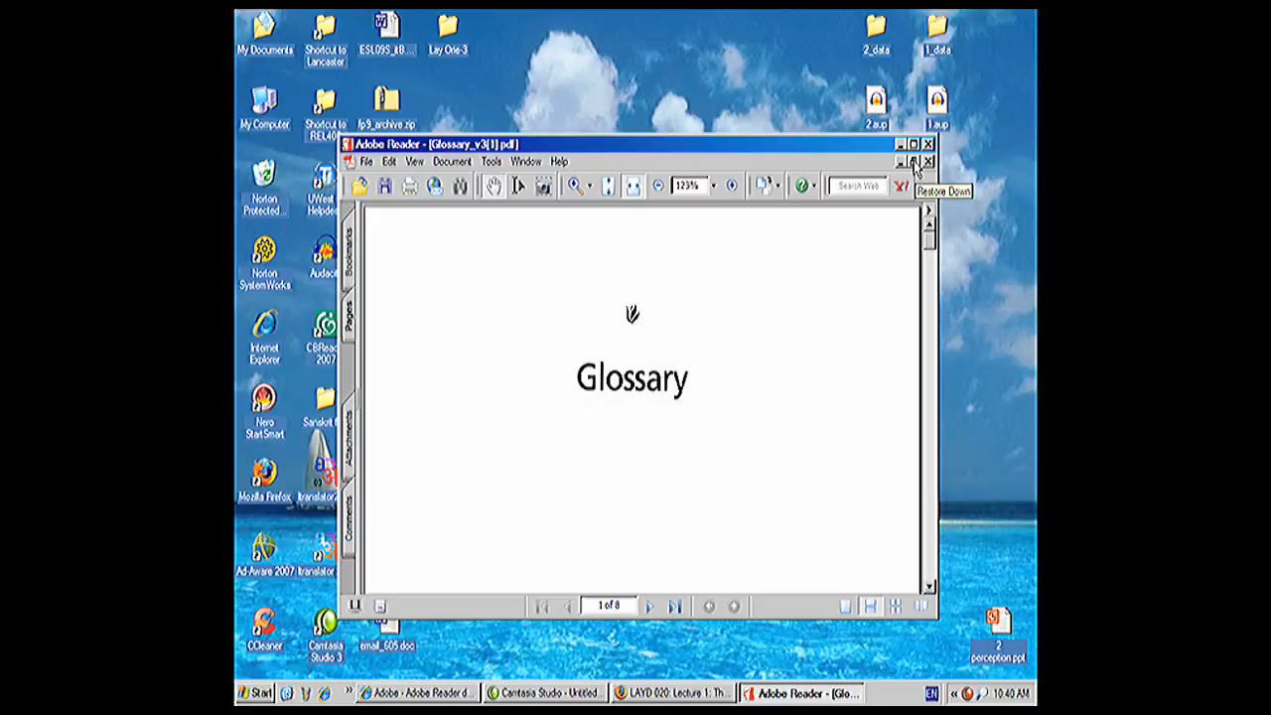
Maximize the Adobe Reader window so the Glossary PDF fills the screen
{"action": "left_click", "coordinate": [914, 144]}
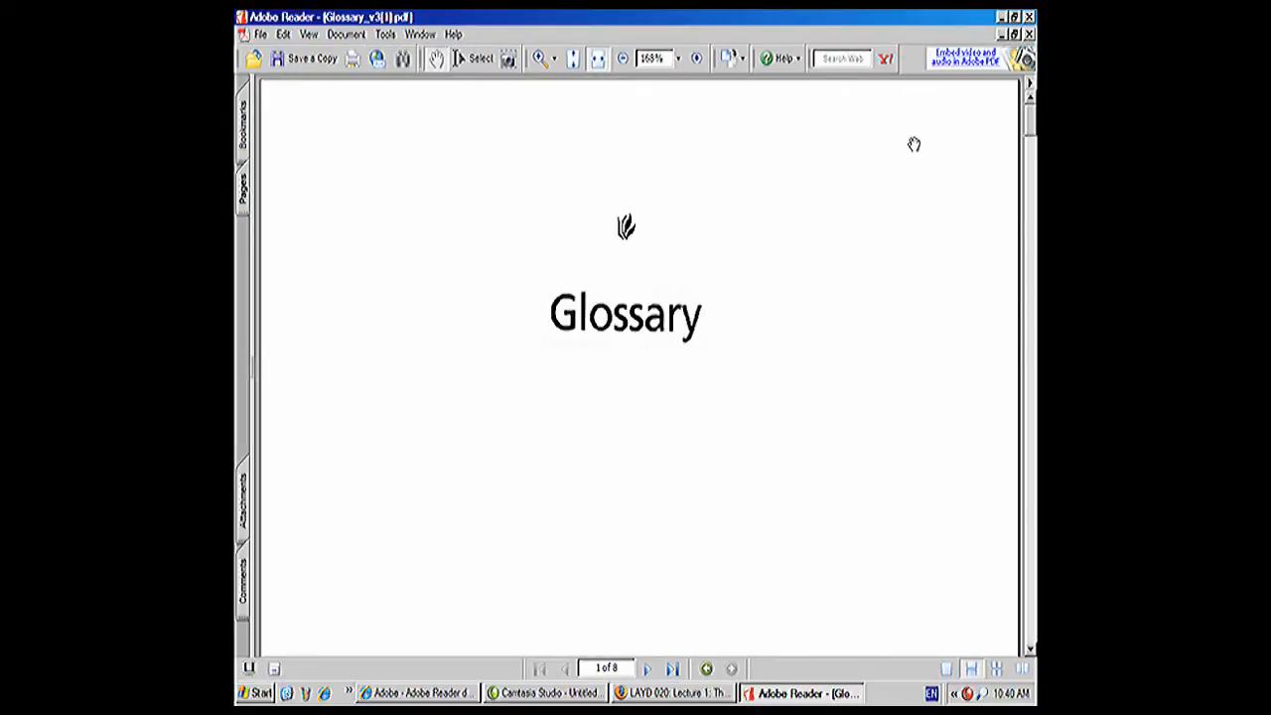
{"action": "mouse_move", "coordinate": [1023, 147]}
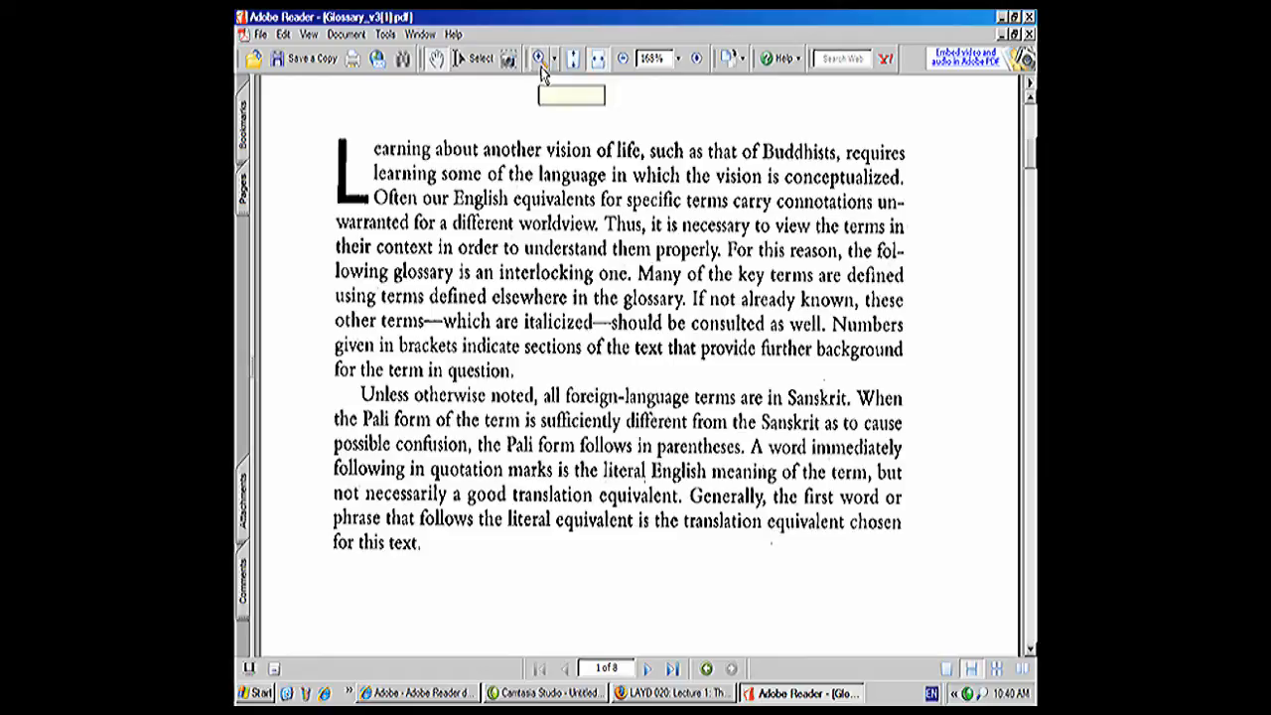
{"action": "mouse_move", "coordinate": [539, 58]}
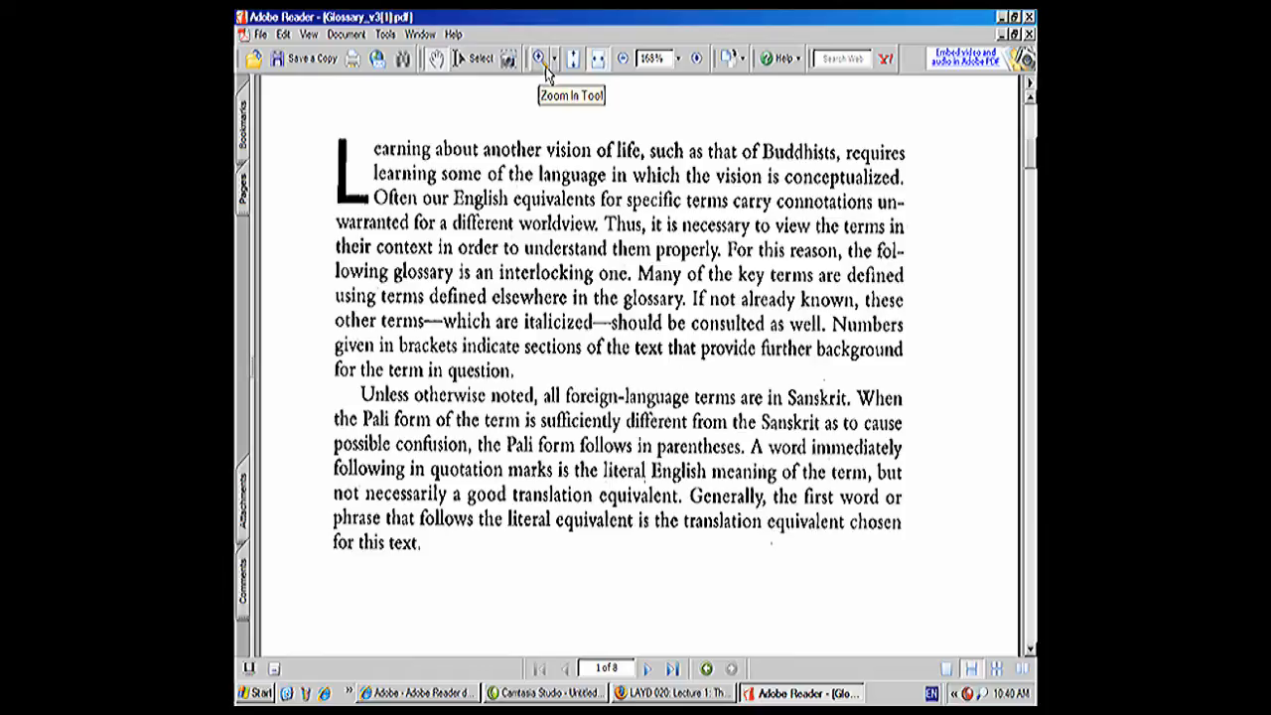
Select a click-to-zoom tool from the Zoom tool dropdown to magnify the intro to 200%
{"action": "left_click", "coordinate": [554, 57]}
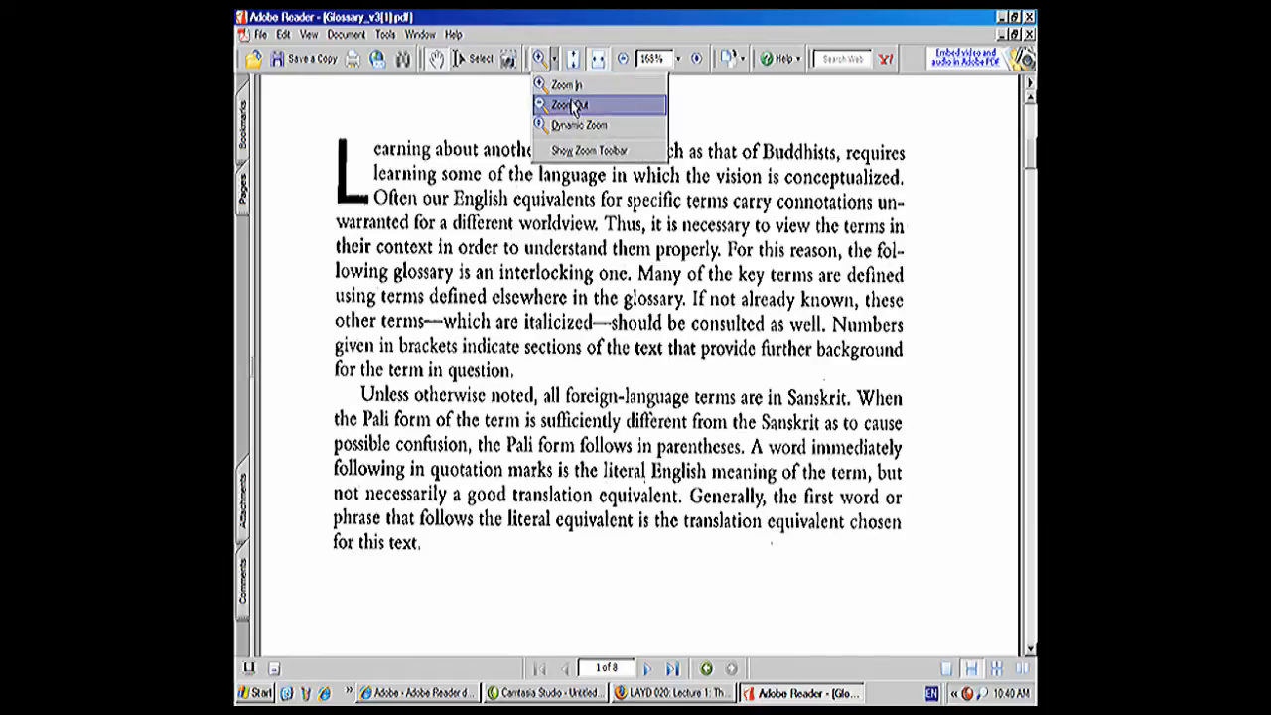
{"action": "mouse_move", "coordinate": [586, 124]}
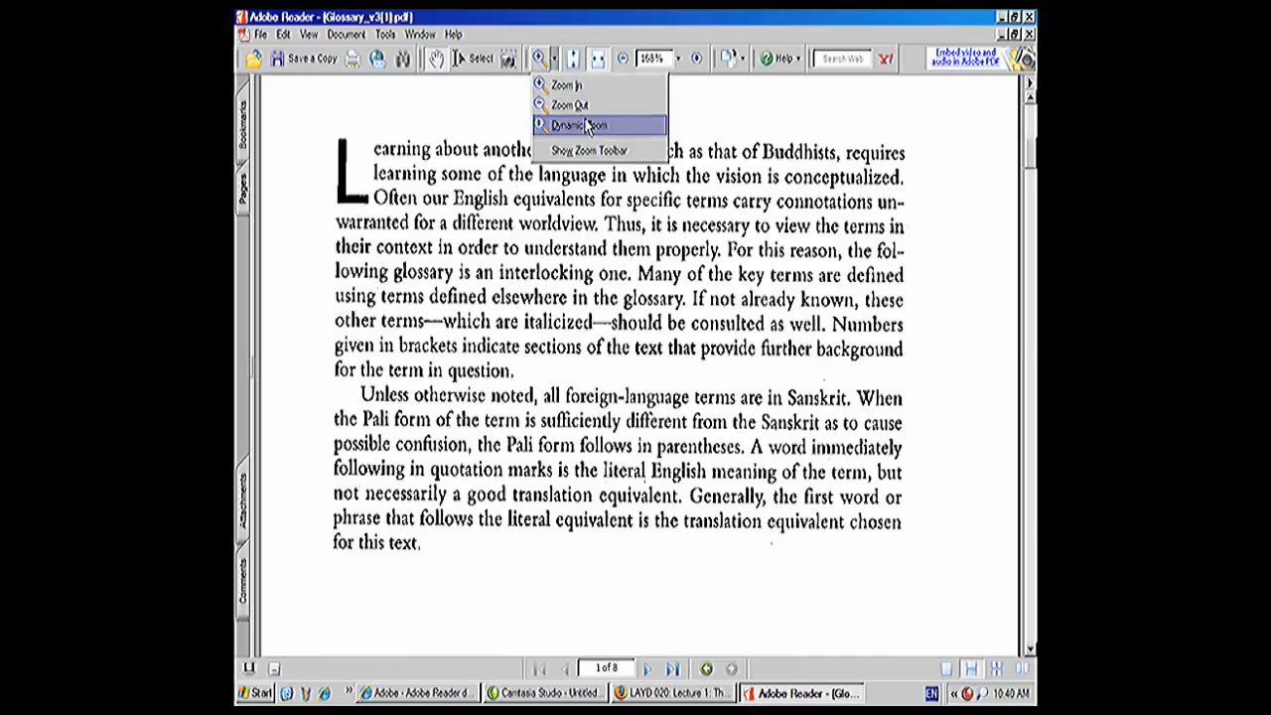
{"action": "mouse_move", "coordinate": [581, 105]}
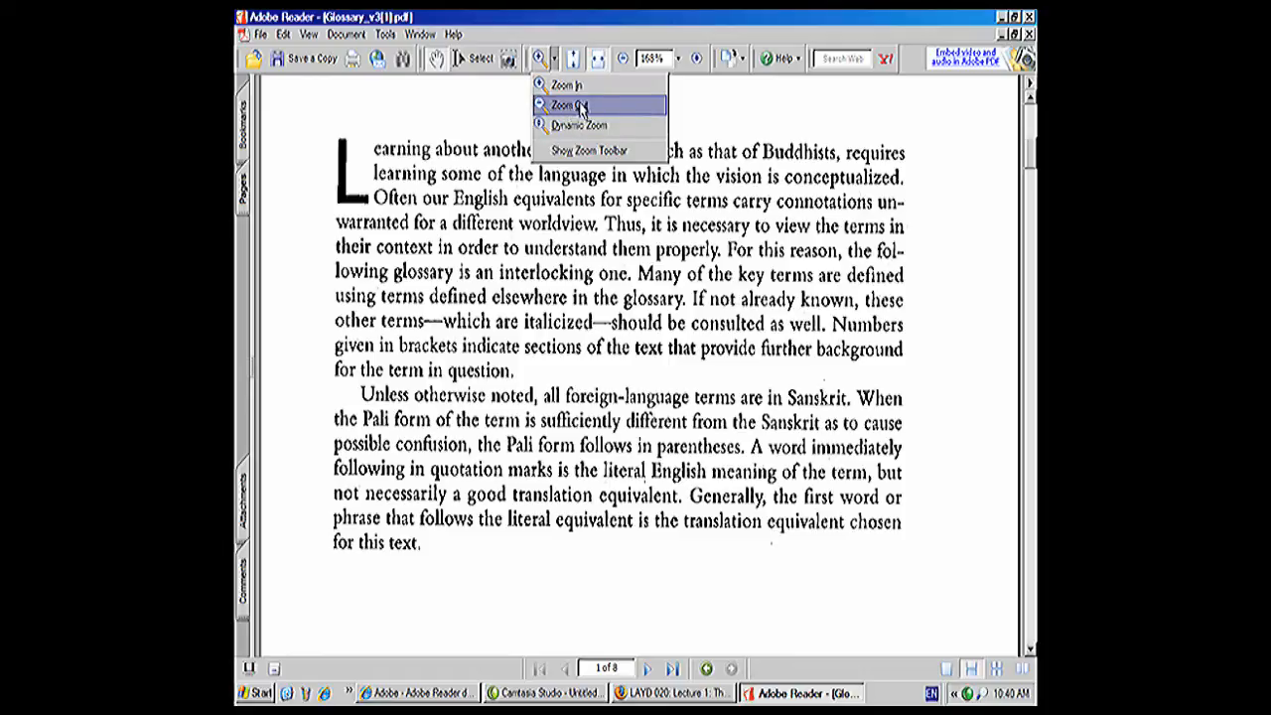
{"action": "left_click", "coordinate": [567, 105]}
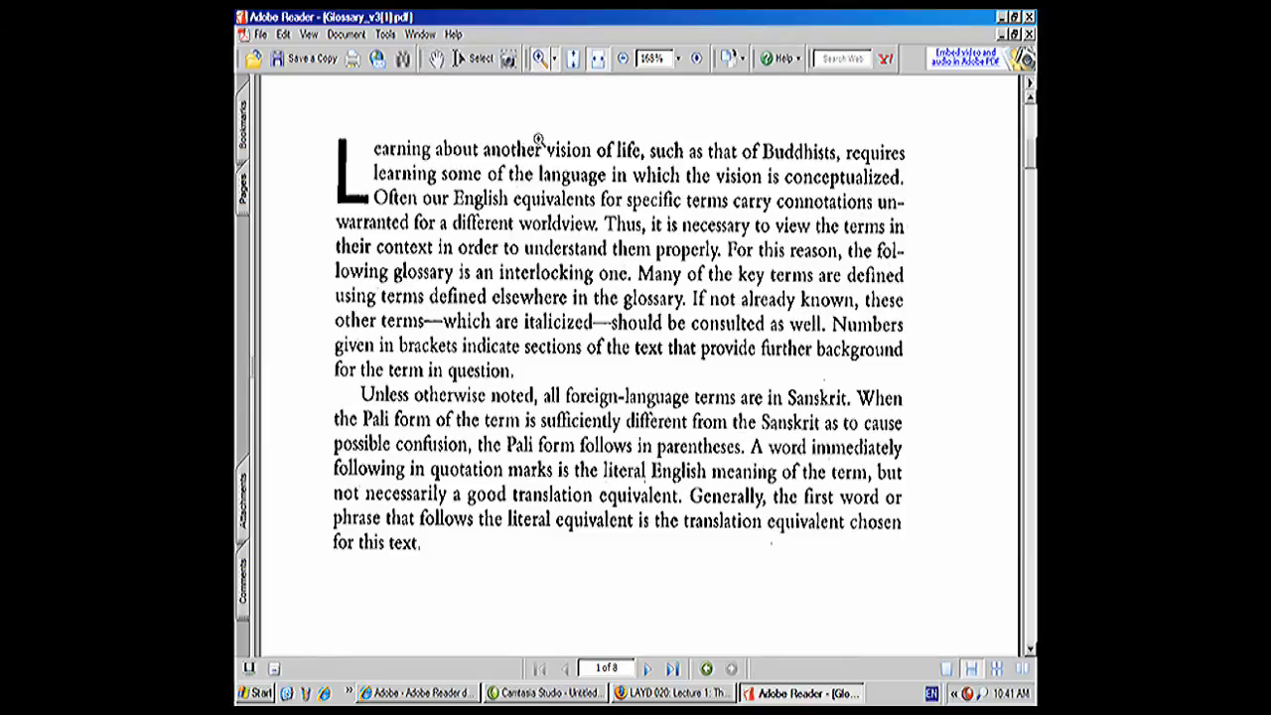
{"action": "mouse_move", "coordinate": [546, 117]}
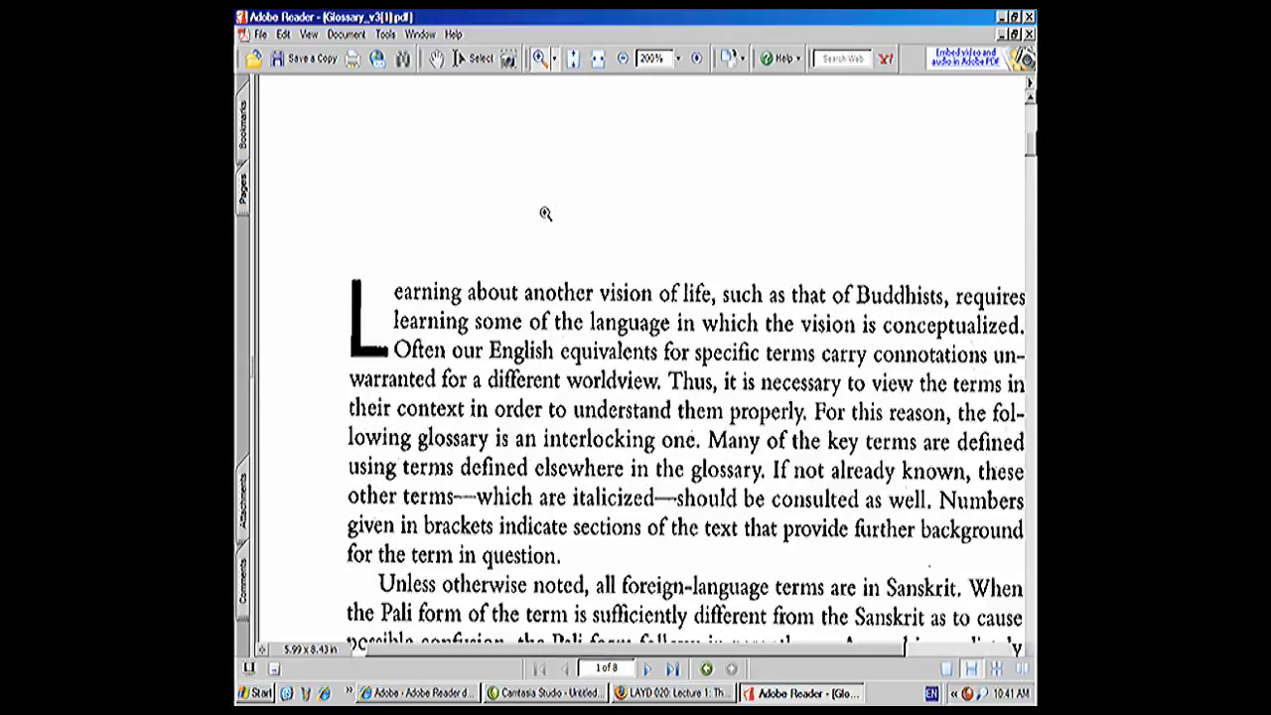
Zoom in again on the Glossary's opening paragraph to reach 300%
{"action": "left_click", "coordinate": [673, 58]}
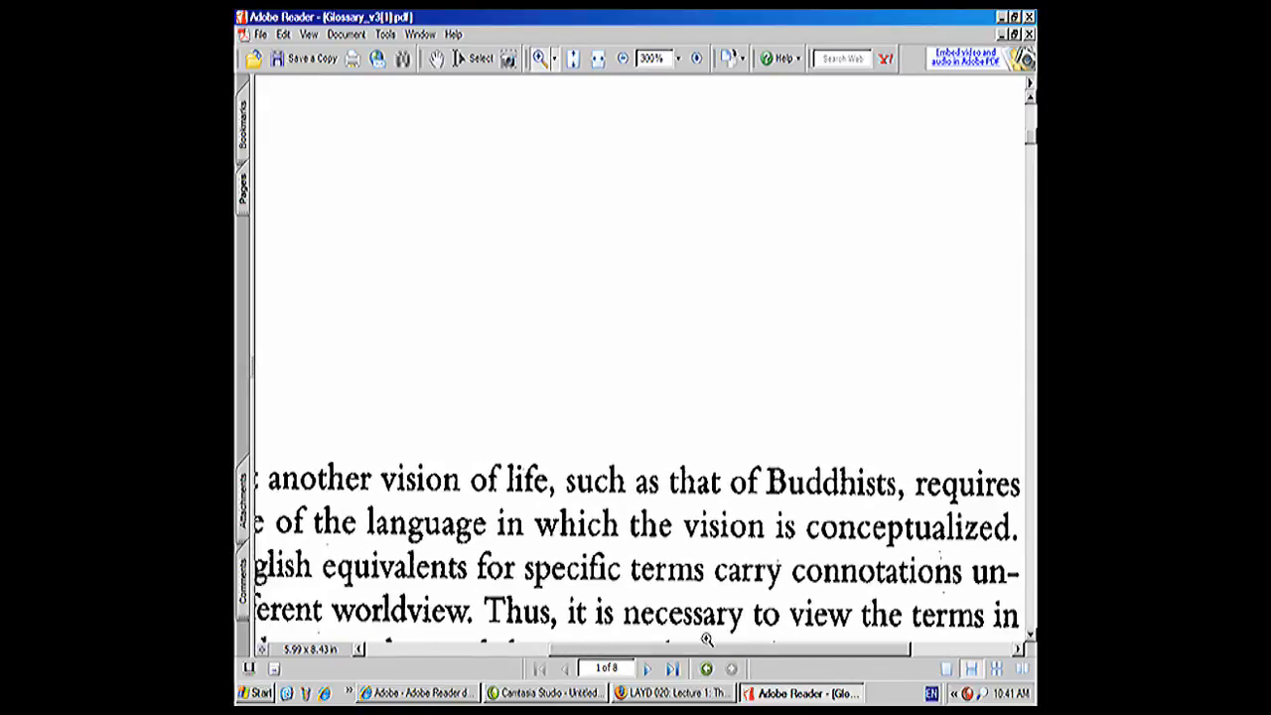
{"action": "mouse_move", "coordinate": [621, 81]}
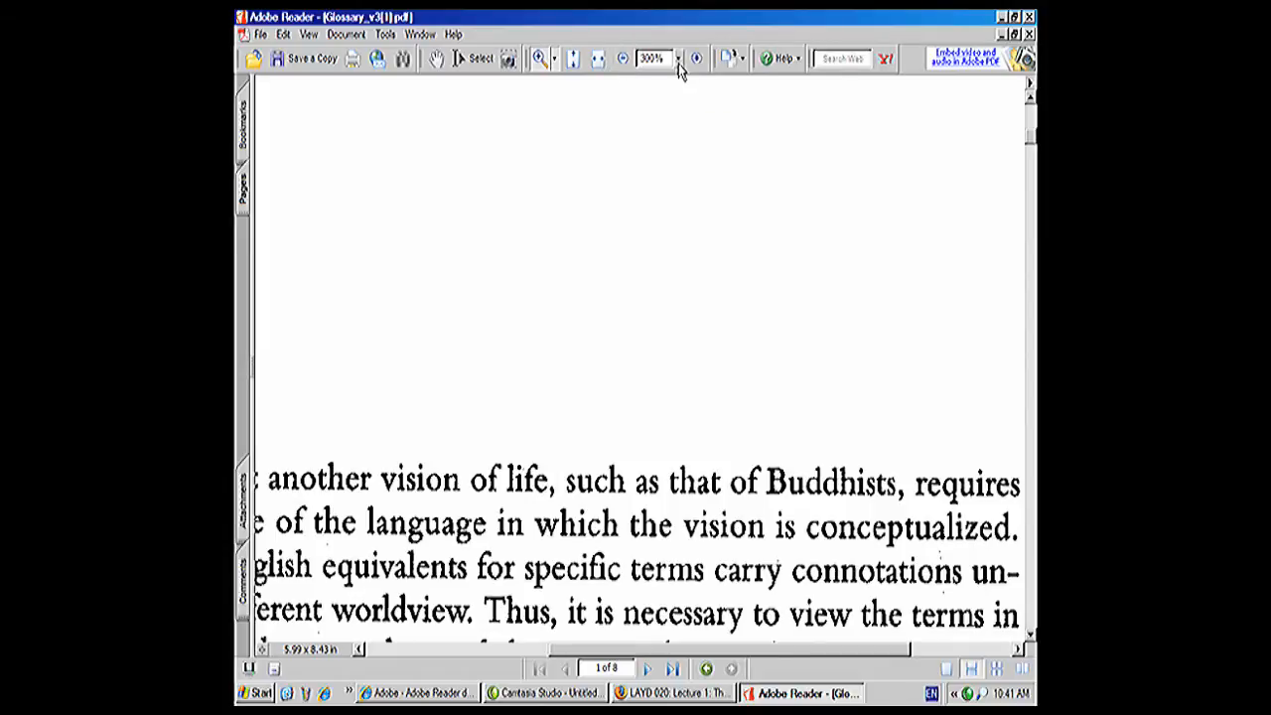
Set the zoom preset to 100%, then to 150% from the magnification dropdown
{"action": "left_click", "coordinate": [678, 57]}
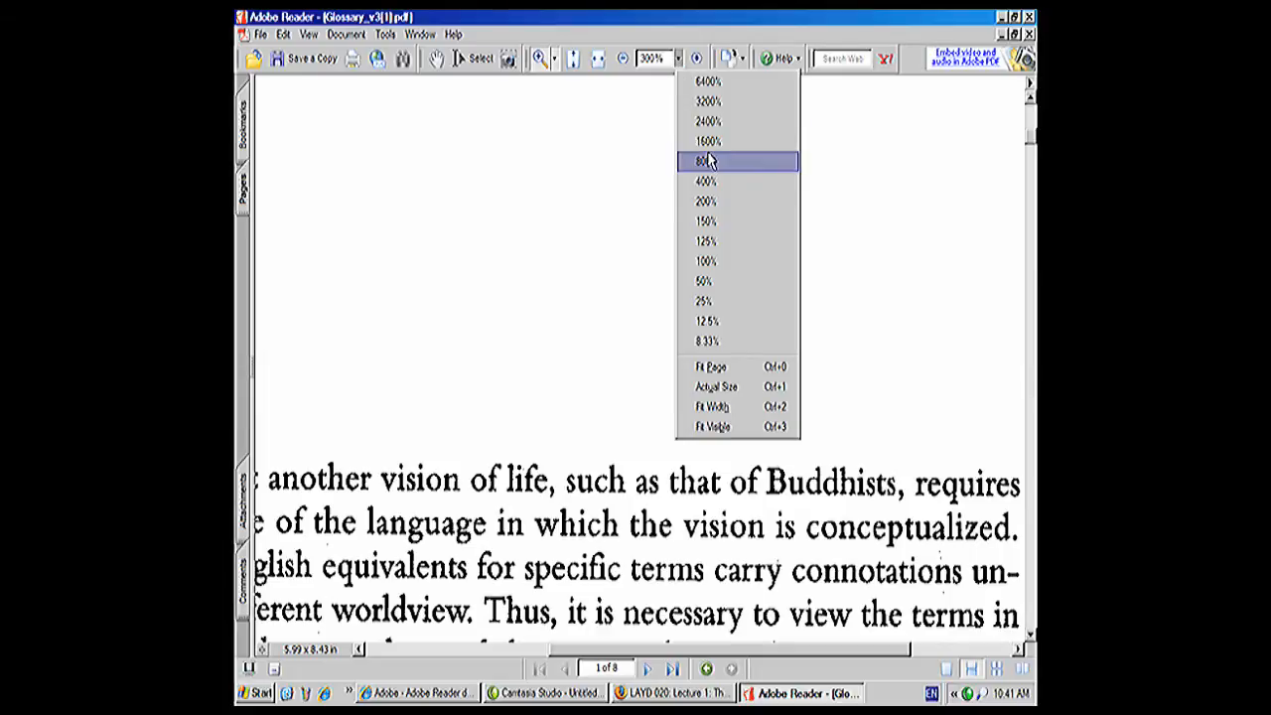
{"action": "left_click", "coordinate": [705, 261]}
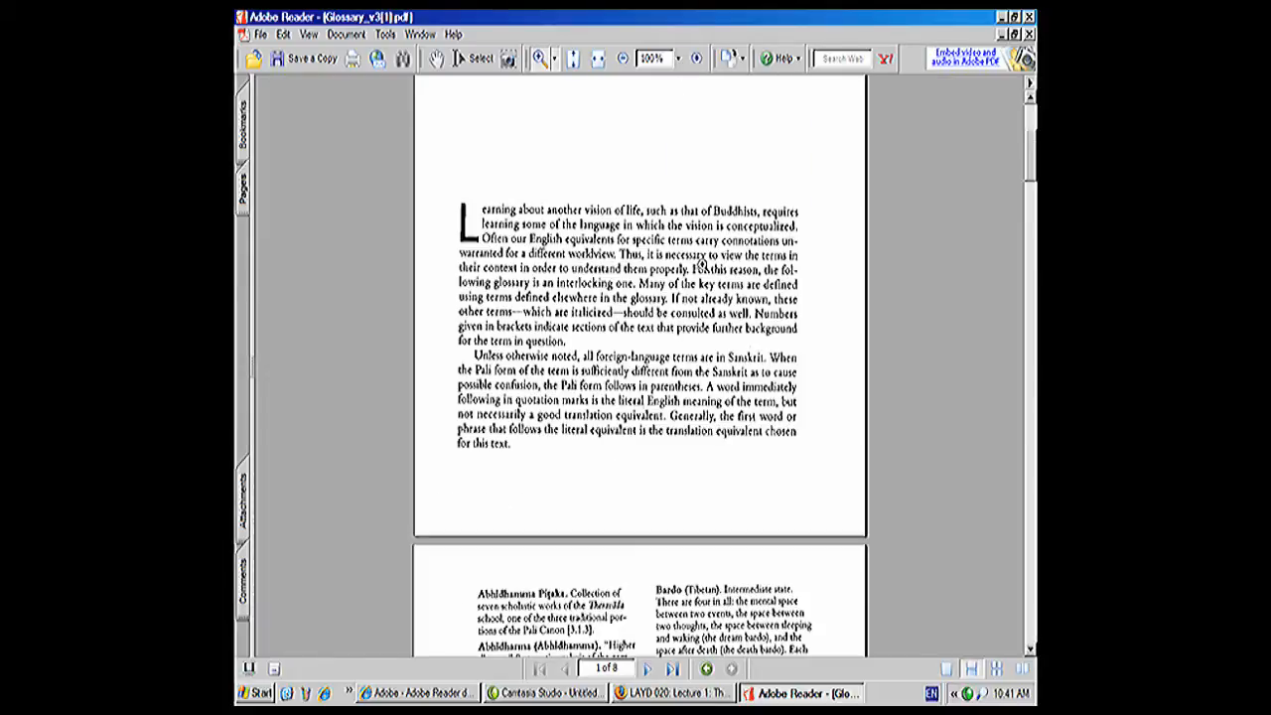
{"action": "mouse_move", "coordinate": [678, 100]}
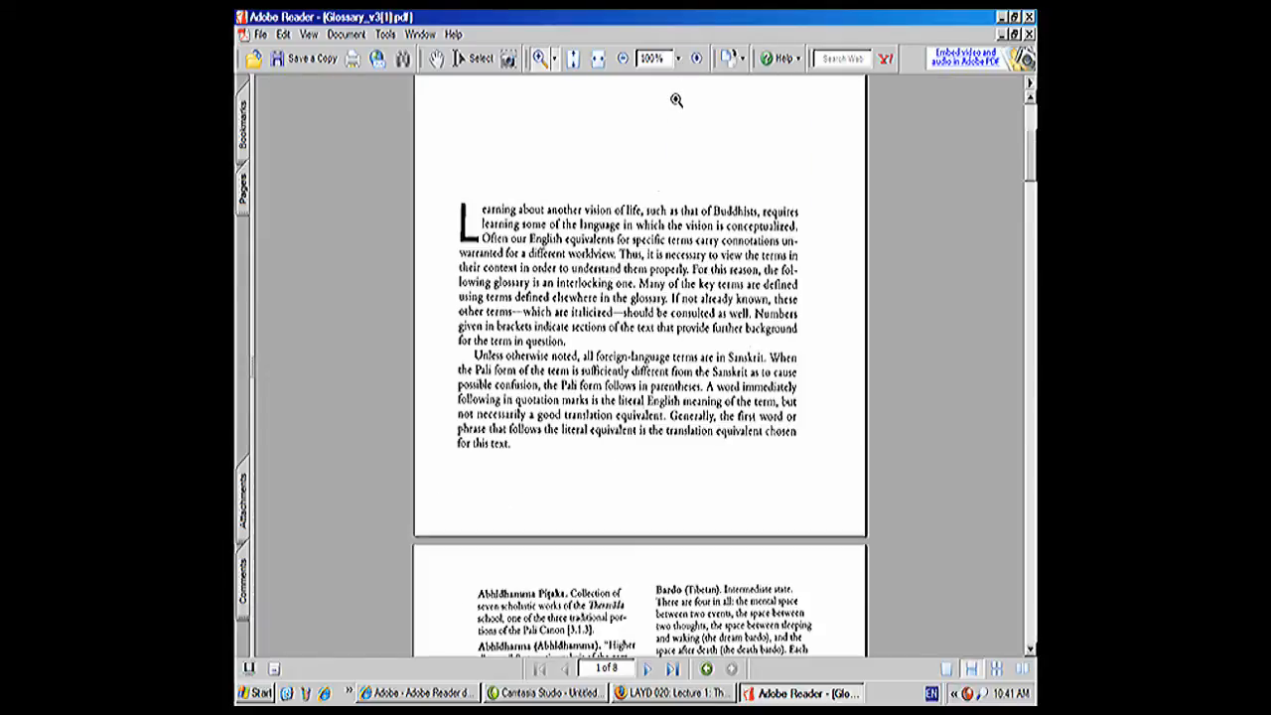
{"action": "left_click", "coordinate": [676, 57]}
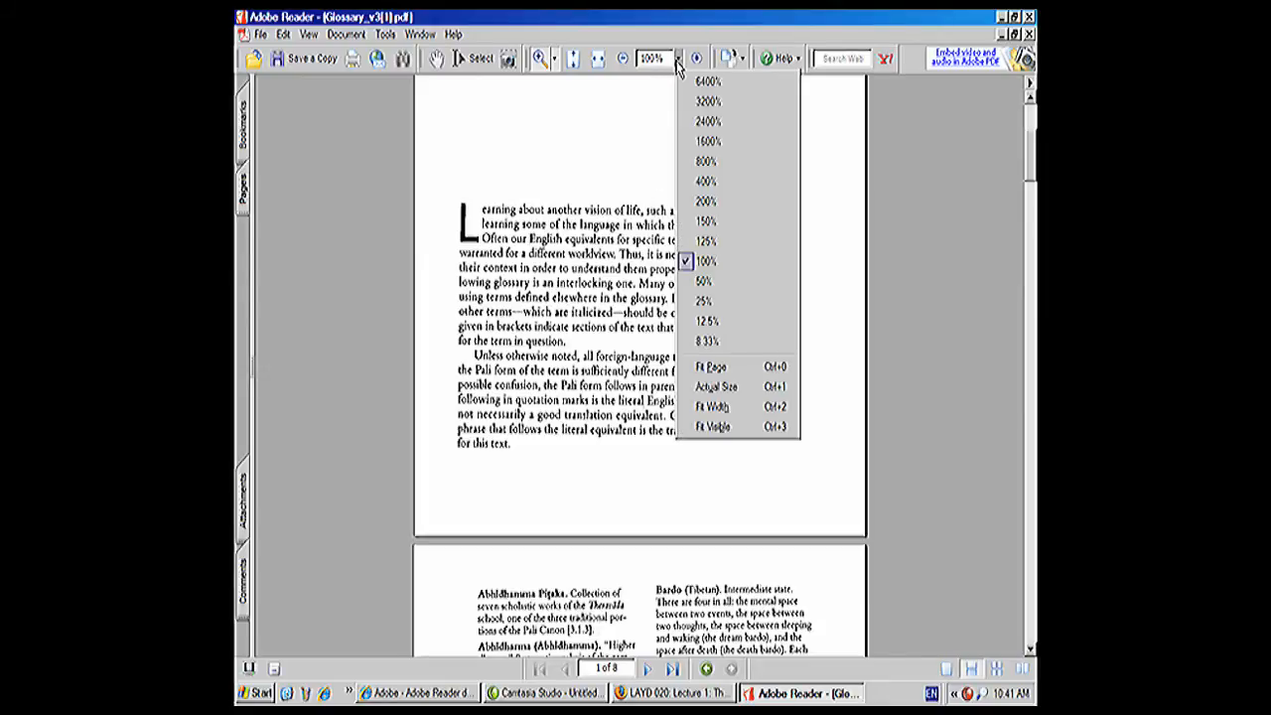
{"action": "left_click", "coordinate": [705, 221]}
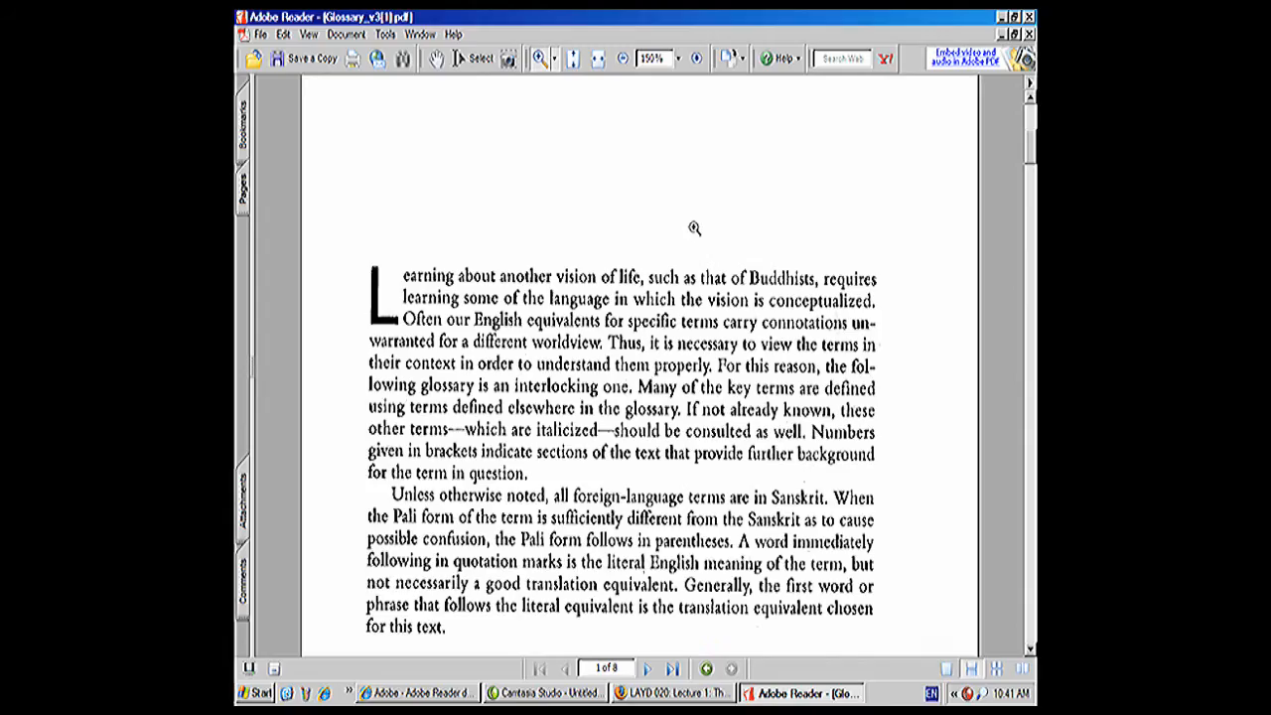